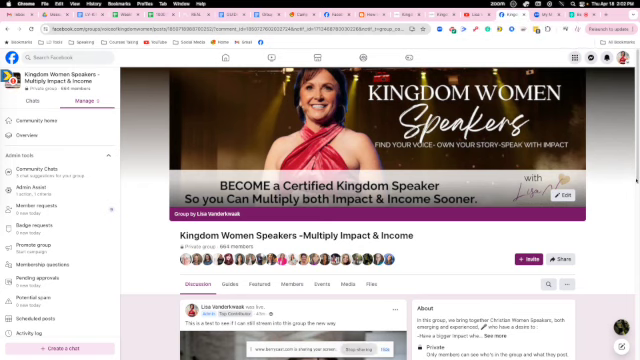
# - Scroll the Kingdom Women Speakers group page to begin a live video post
pyautogui.scroll(-3)
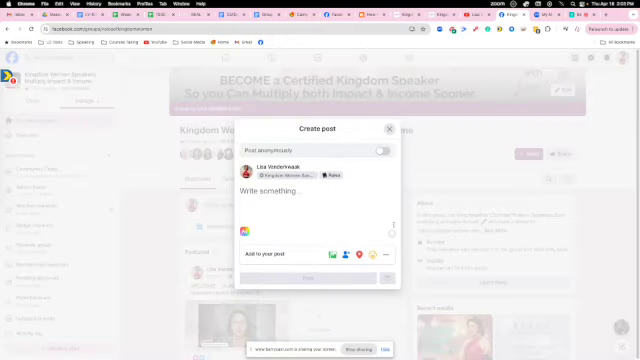
pyautogui.moveTo(385, 256)
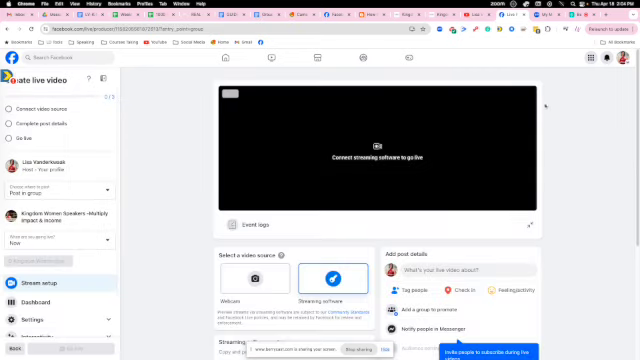
# - Choose Streaming software as the live video's source
pyautogui.click(251, 281)
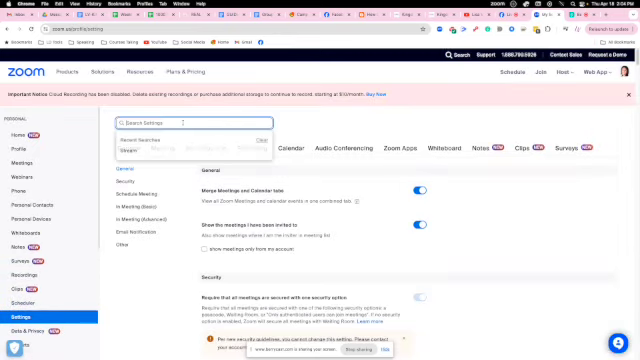
# - Search Zoom settings for 'stream' to verify livestreaming is allowed, then go to Meetings
pyautogui.write('stream')
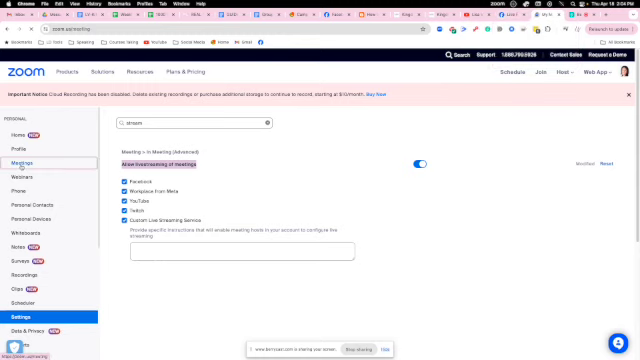
pyautogui.click(26, 158)
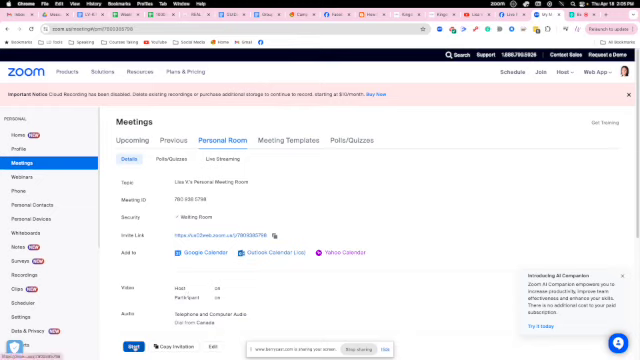
# - Start the Personal Room meeting and hand it off to the Zoom desktop app
pyautogui.click(127, 344)
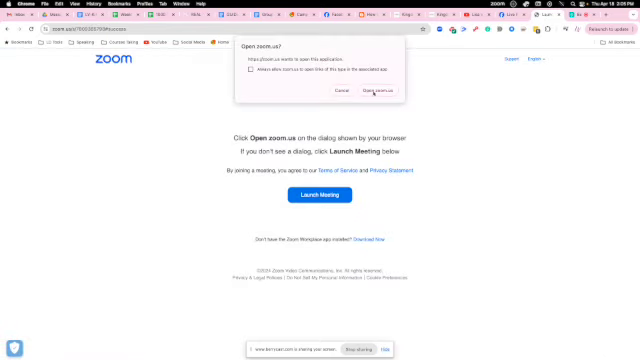
pyautogui.click(377, 91)
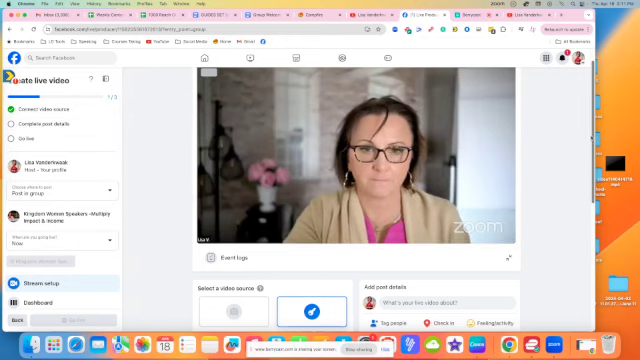
# - Save the live video title and description 'Test again as I give instructions'
pyautogui.scroll(-3)
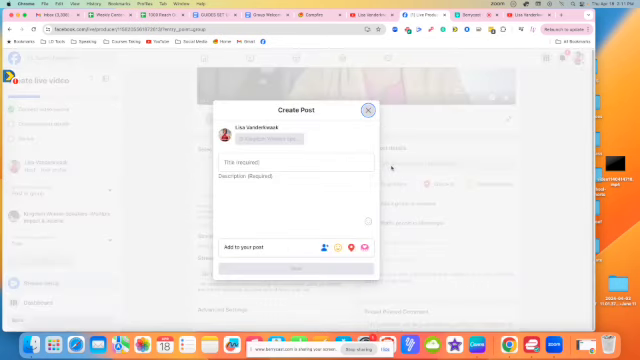
pyautogui.click(369, 109)
pyautogui.write('Test again as I give instructions')
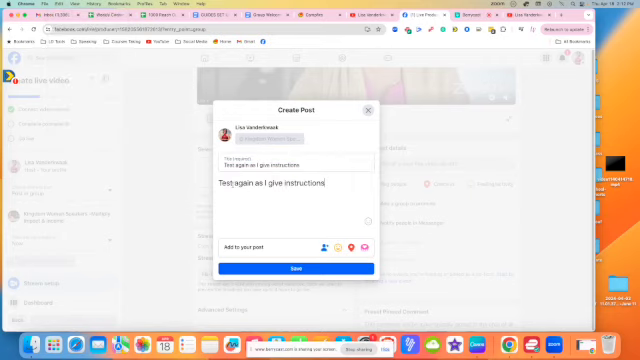
pyautogui.click(296, 270)
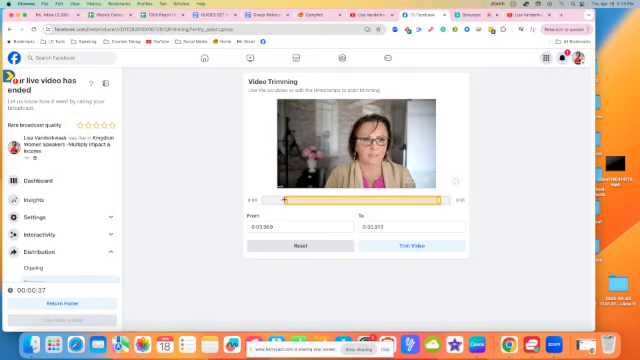
# - Drag the trim start handle to about 0:06.865, keeping the end at 0:30.913
pyautogui.moveTo(283, 198); pyautogui.dragTo(296, 198)
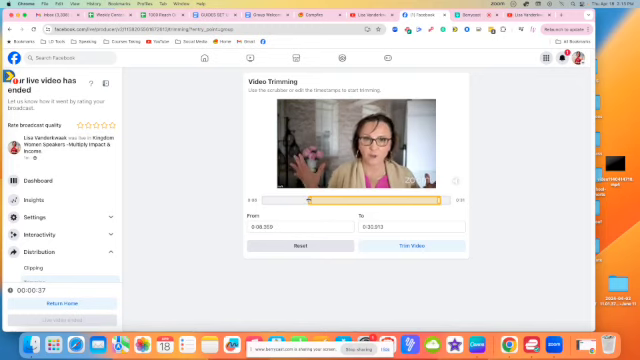
pyautogui.moveTo(315, 200); pyautogui.dragTo(300, 200)
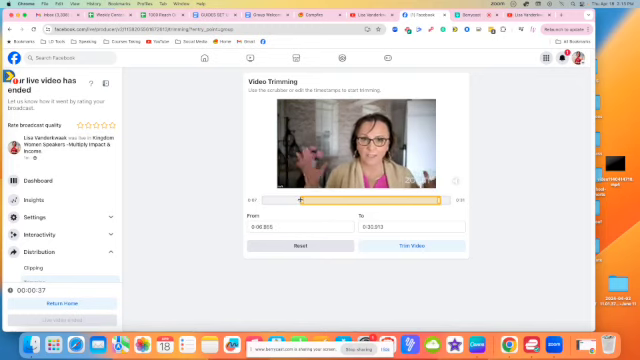